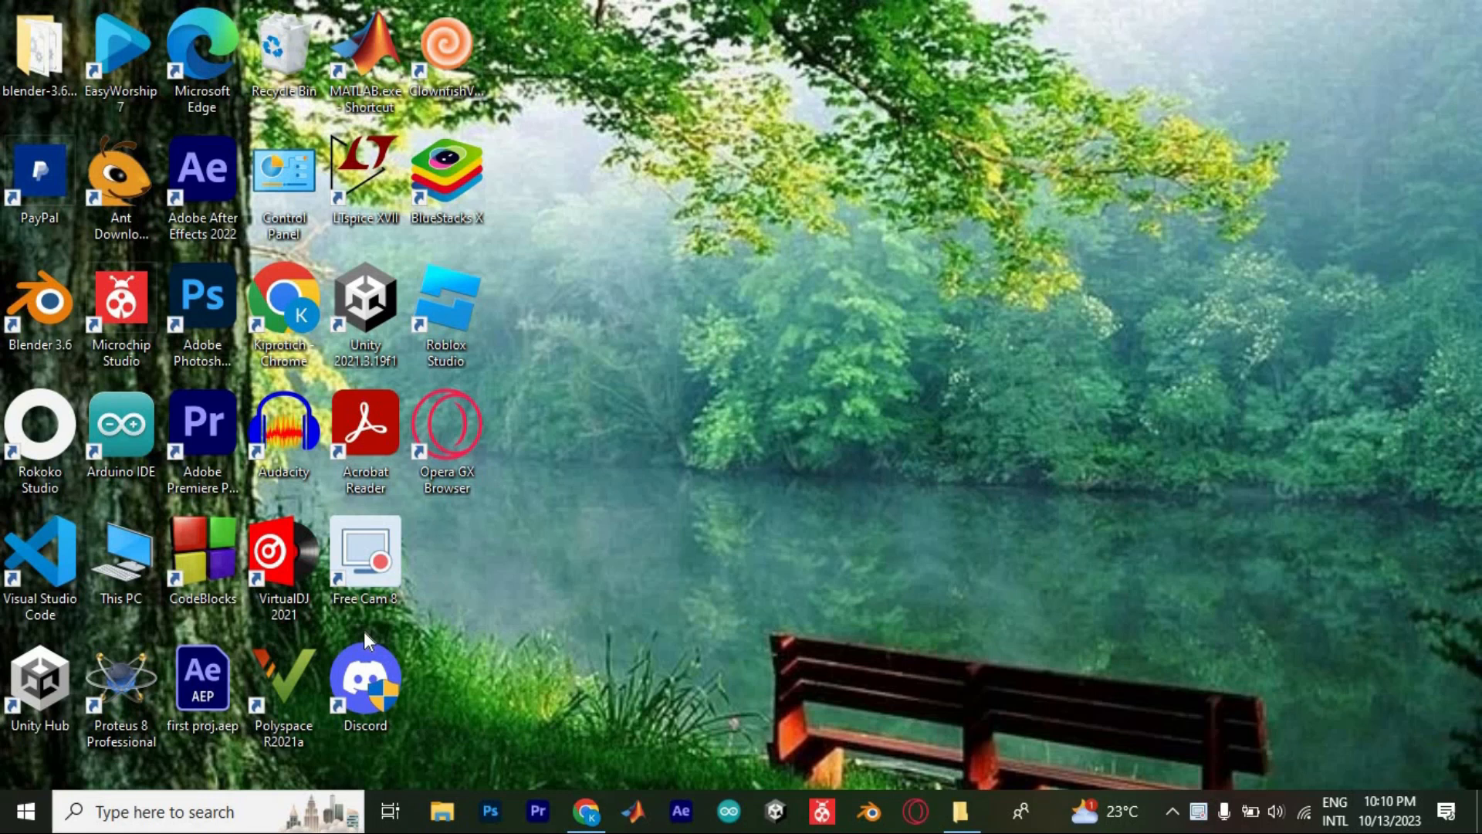
mouse_move(587, 810)
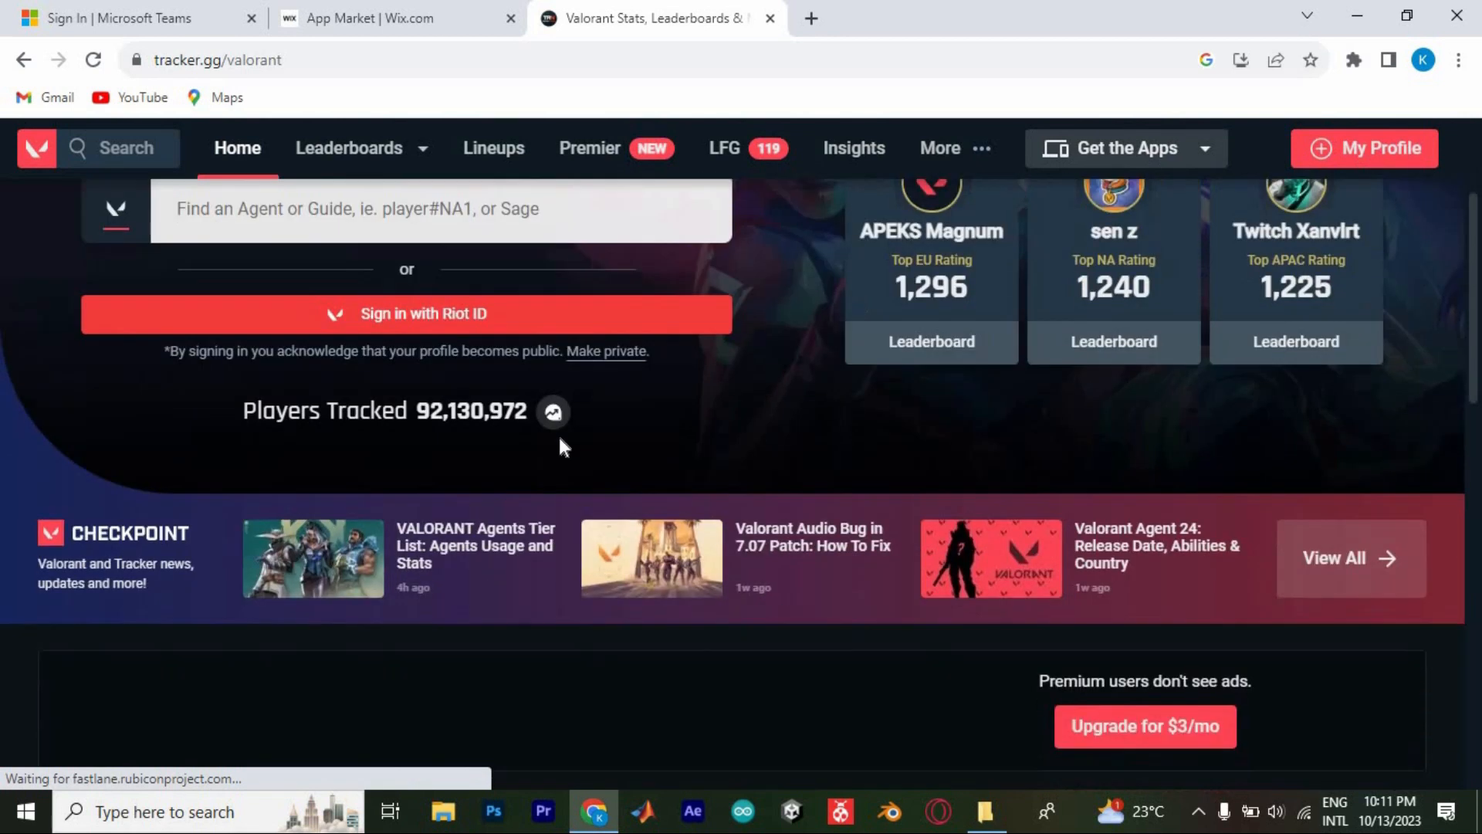
Step: Search the Valorant player base for 'bran' to list matching players and Premier teams
scroll(up, 3)
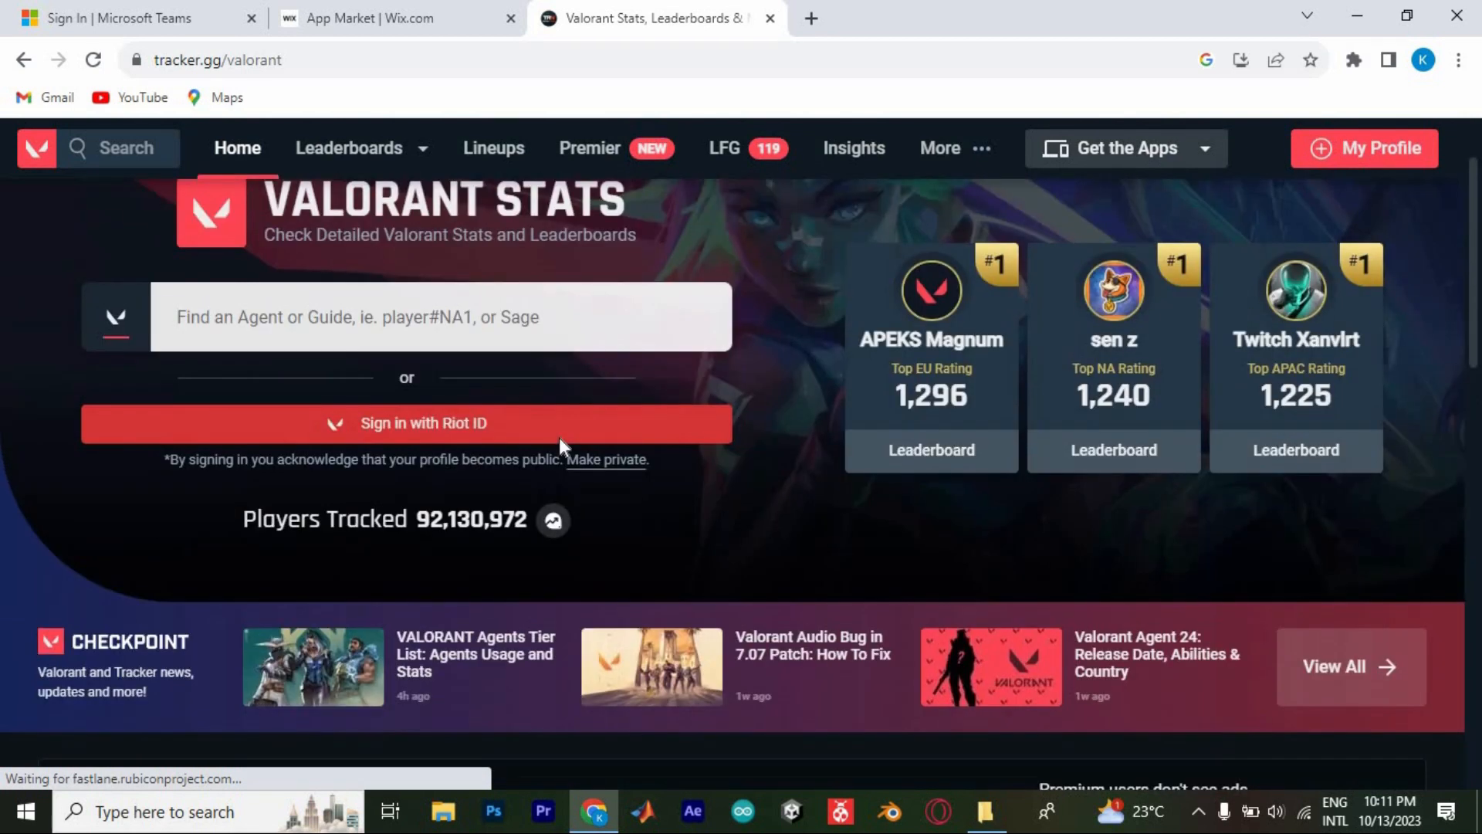
scroll(up, 3)
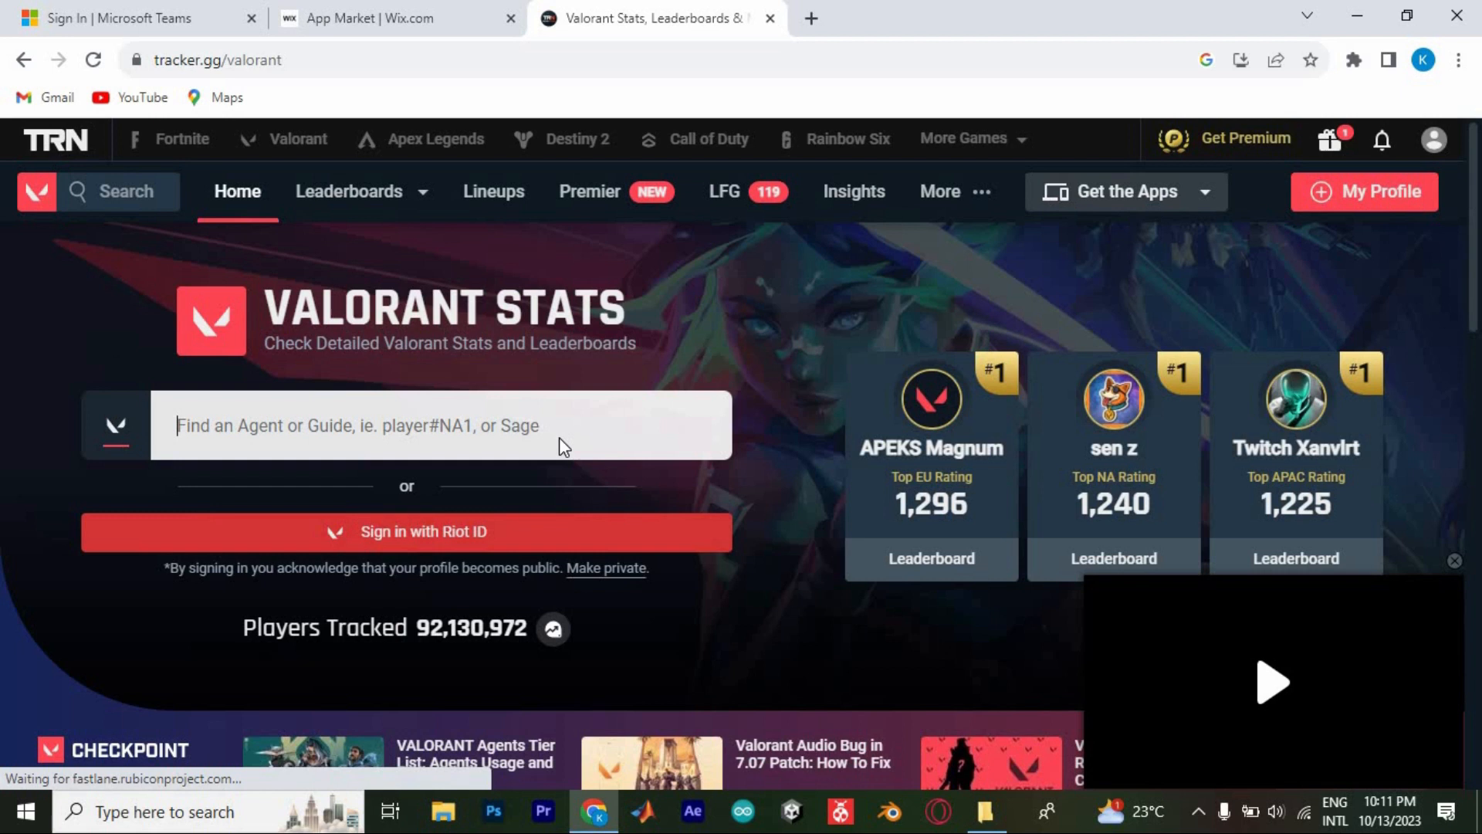
mouse_move(503, 437)
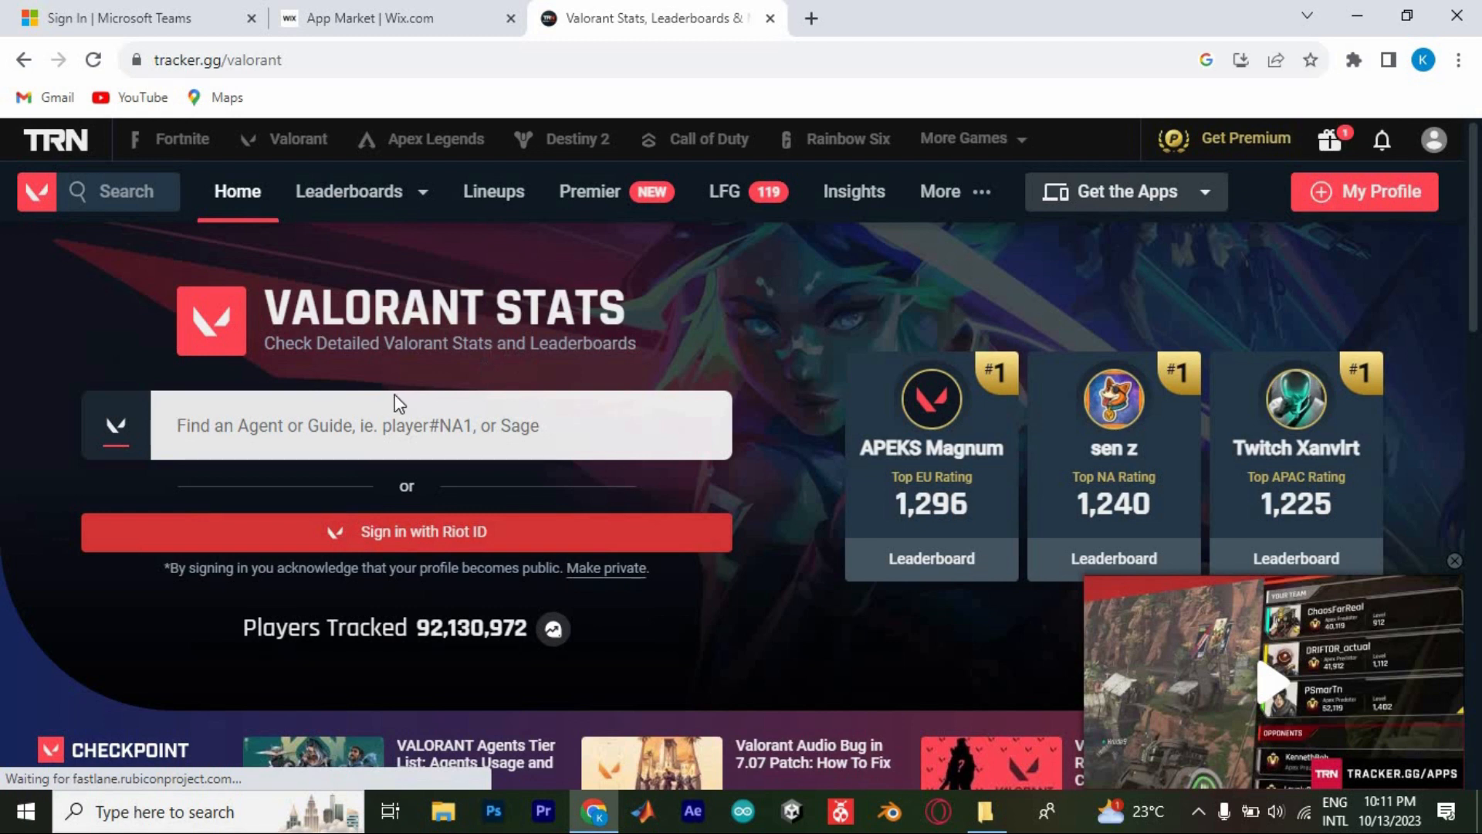
mouse_move(484, 367)
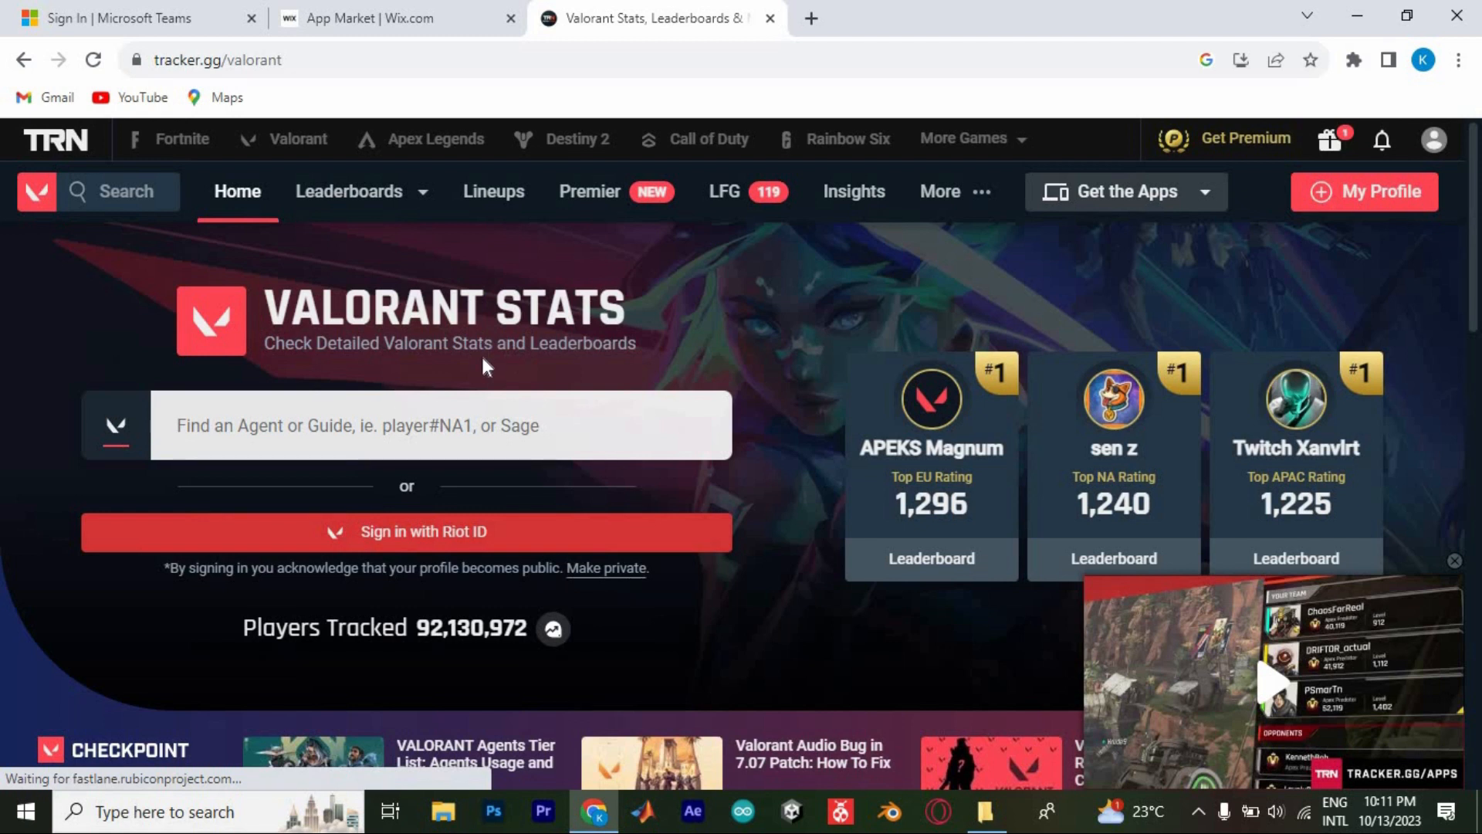
click(379, 426)
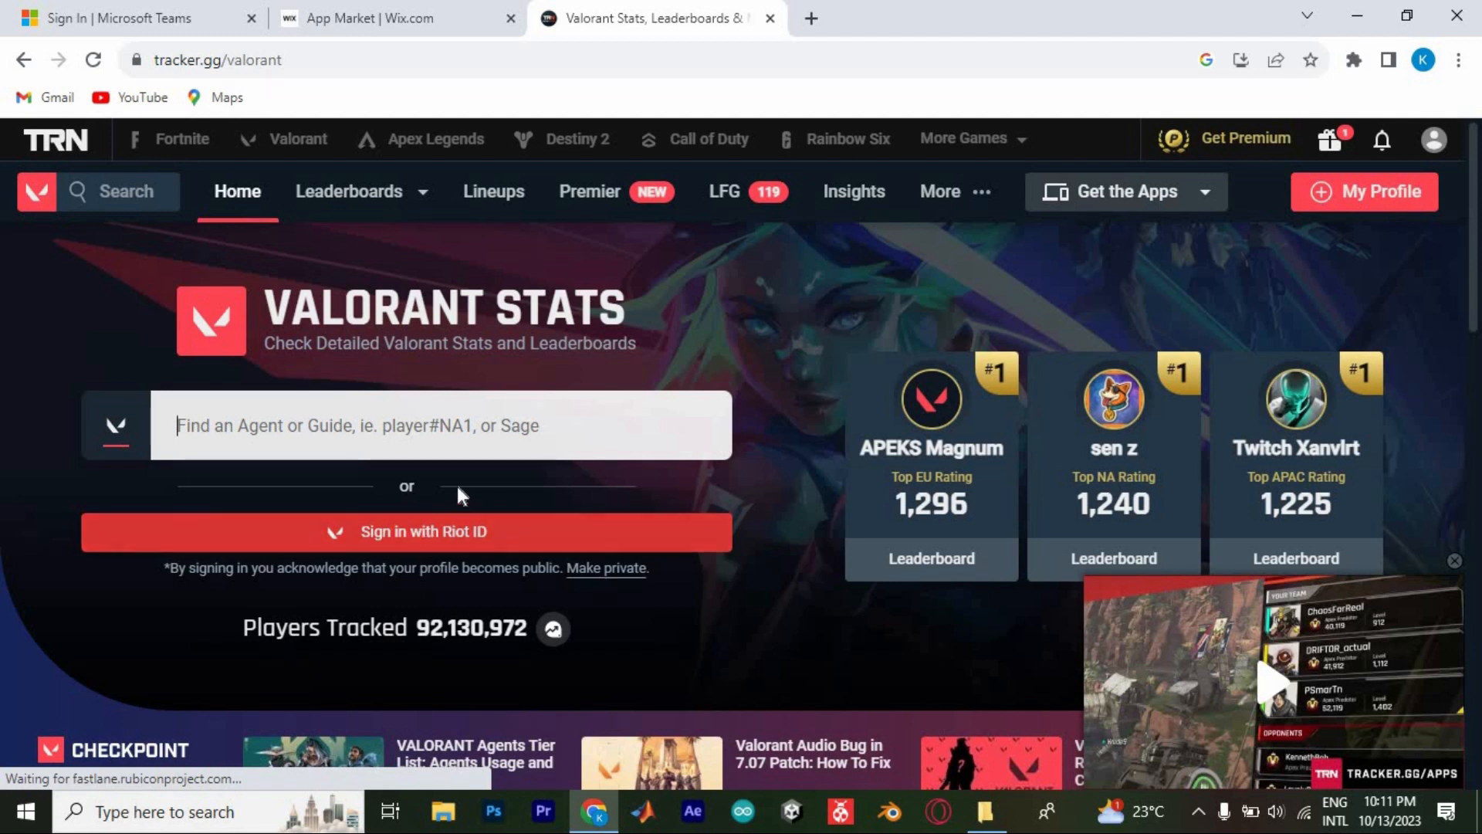
text(br)
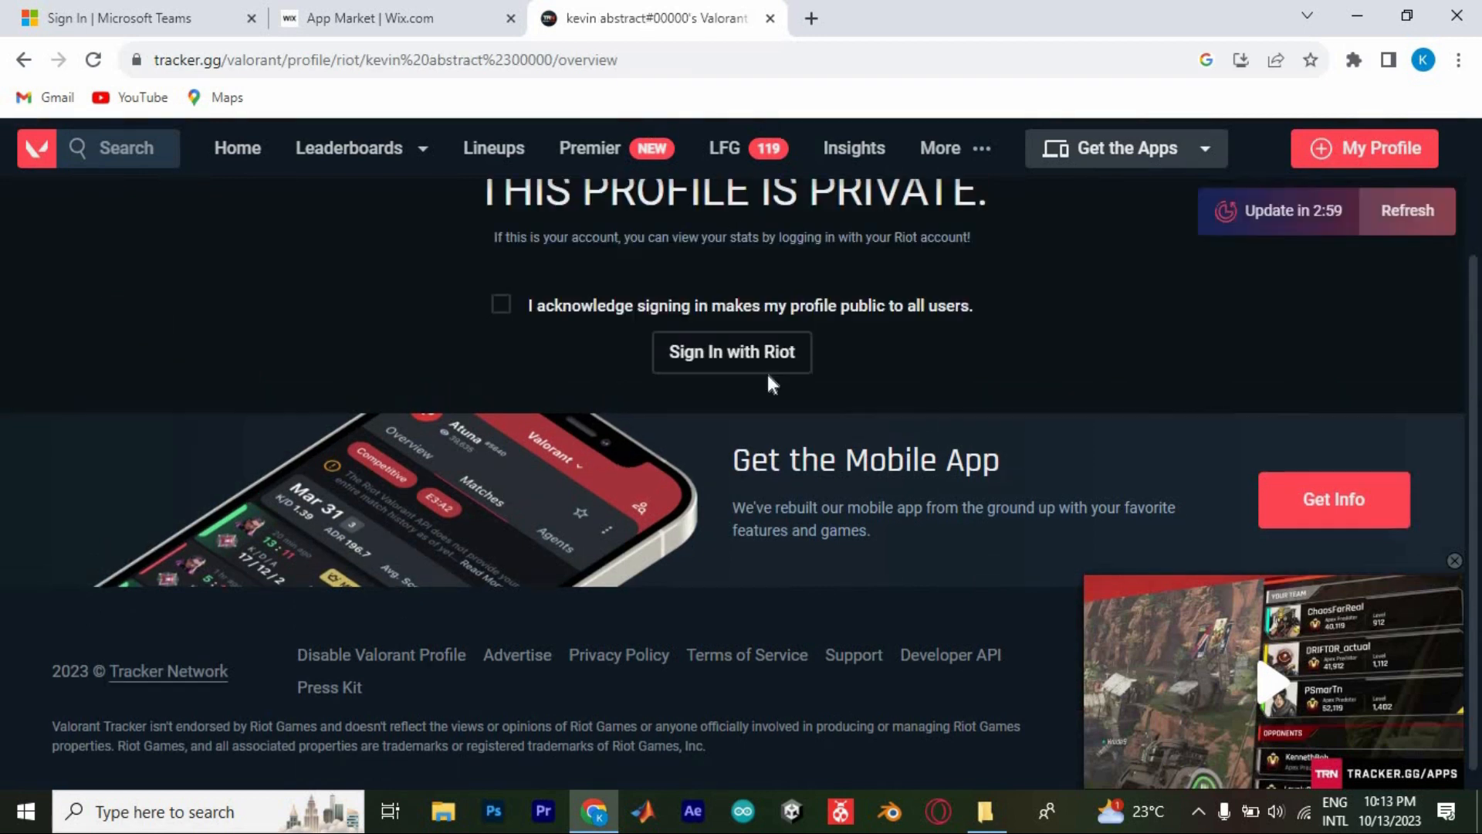
scroll(up, 3)
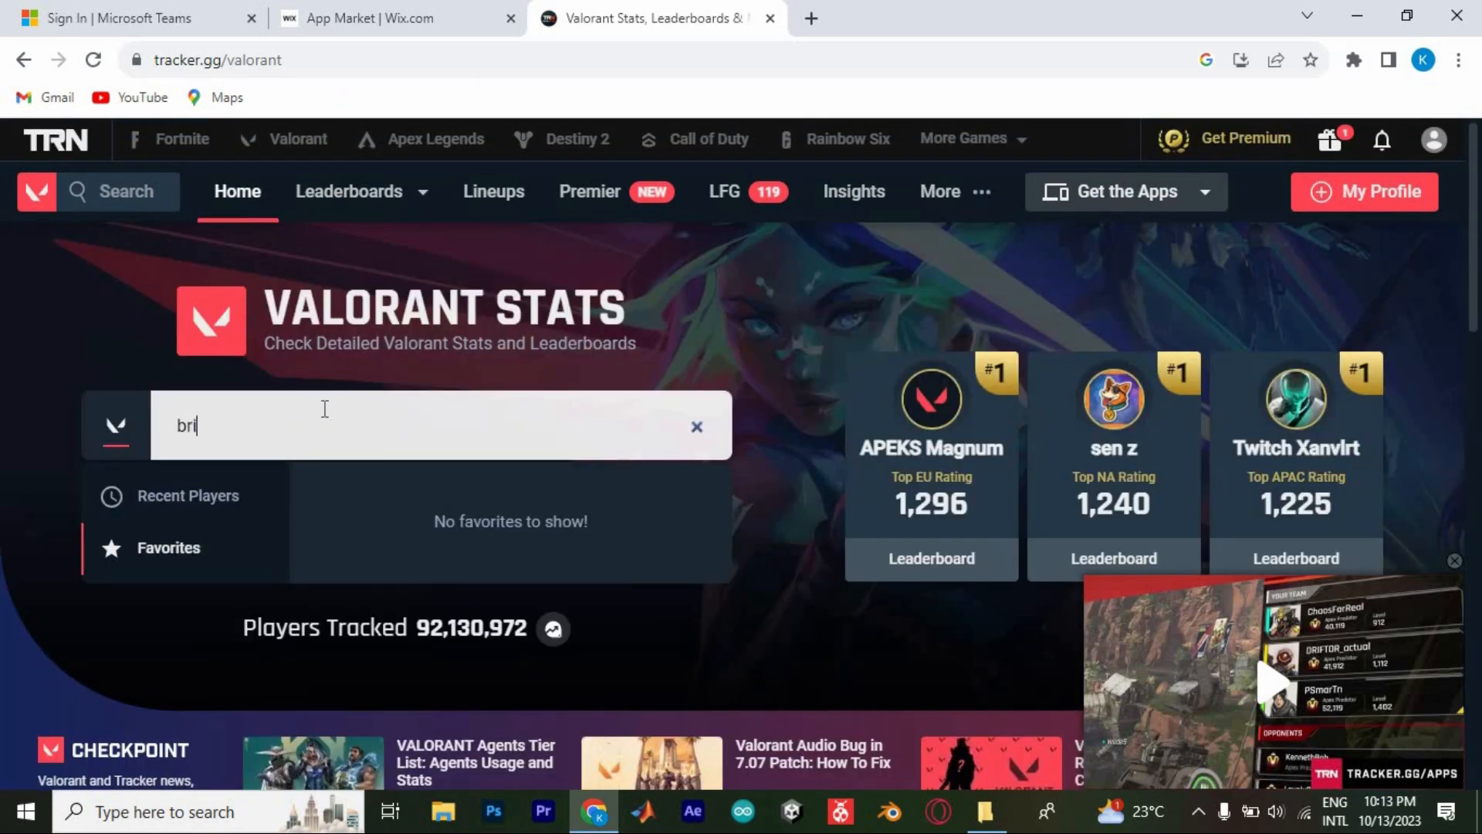
text(an)
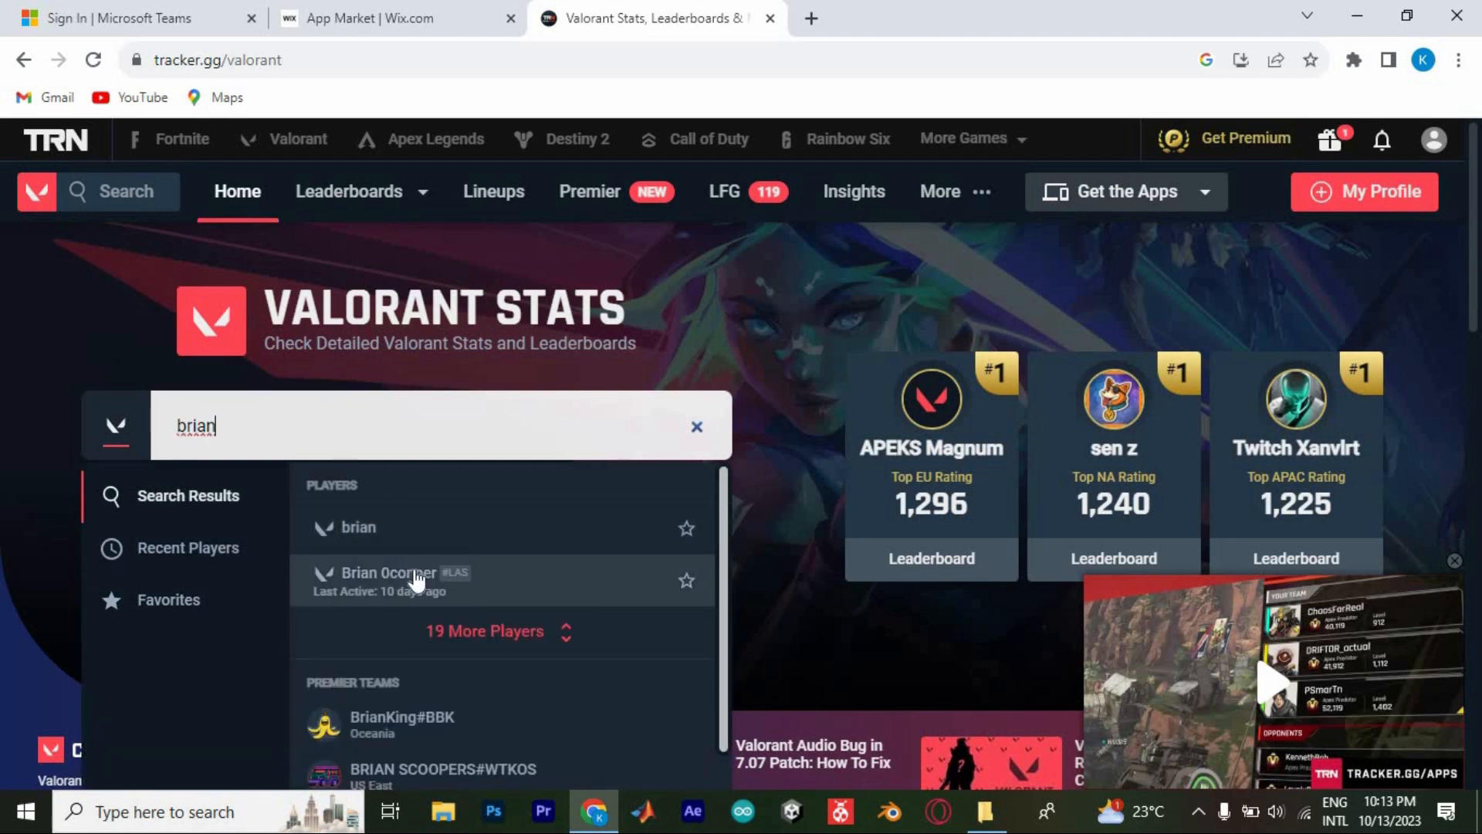
Step: View the second matching player's profile: Gold 3 rating, 25h playtime, combat stats and Top Agents
click(390, 581)
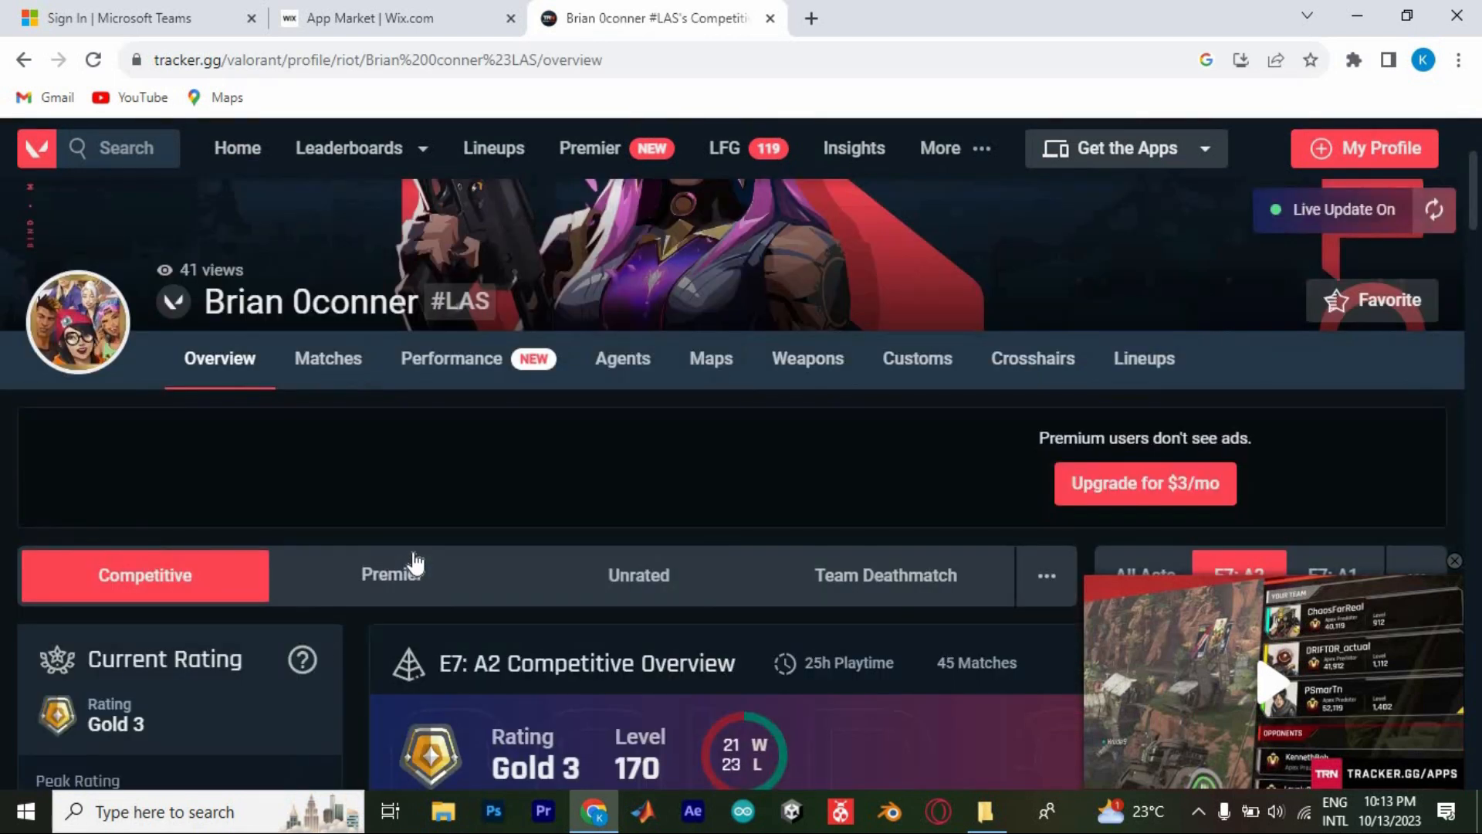
scroll(down, 3)
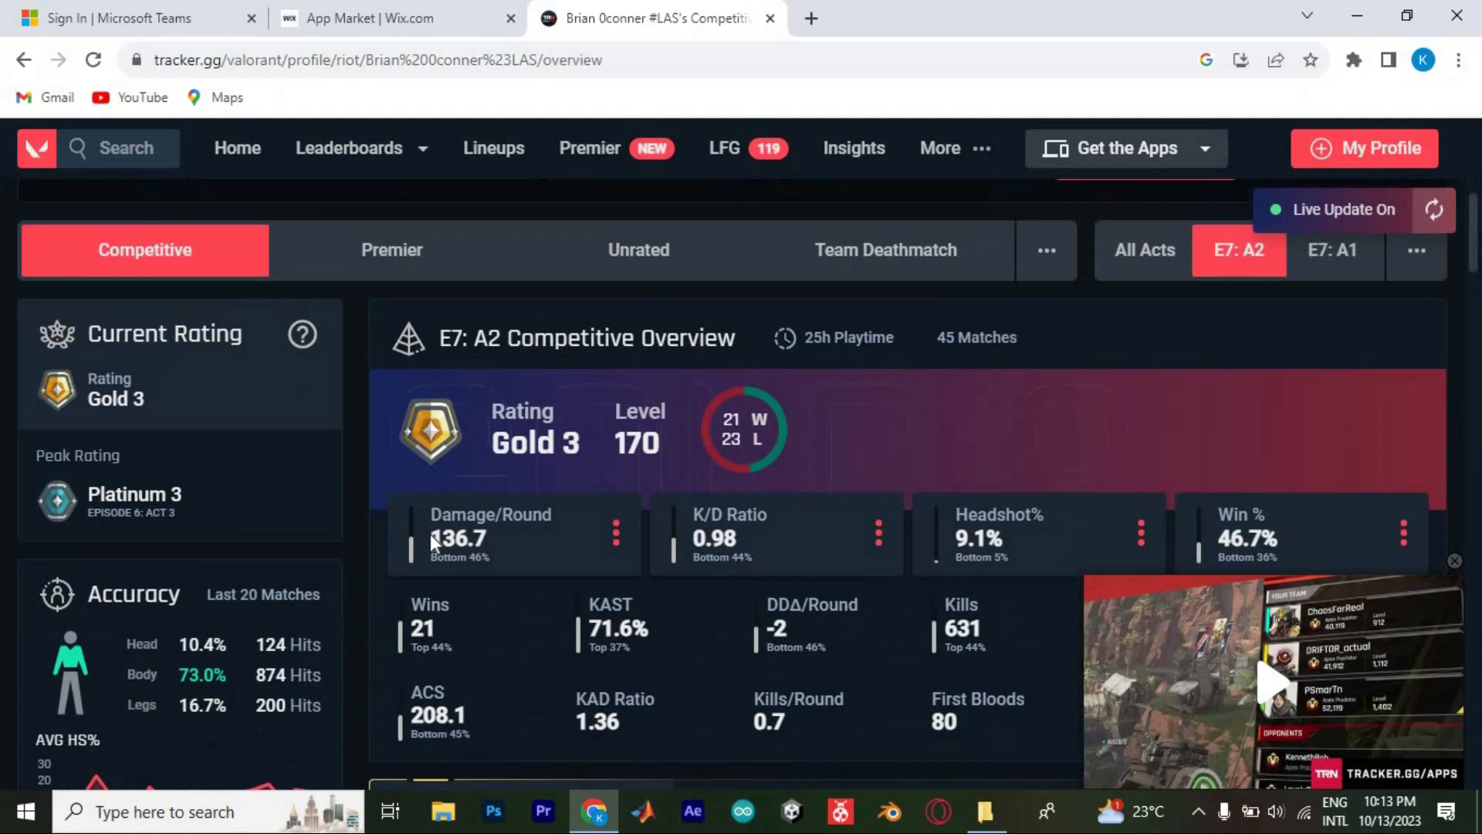
scroll(down, 3)
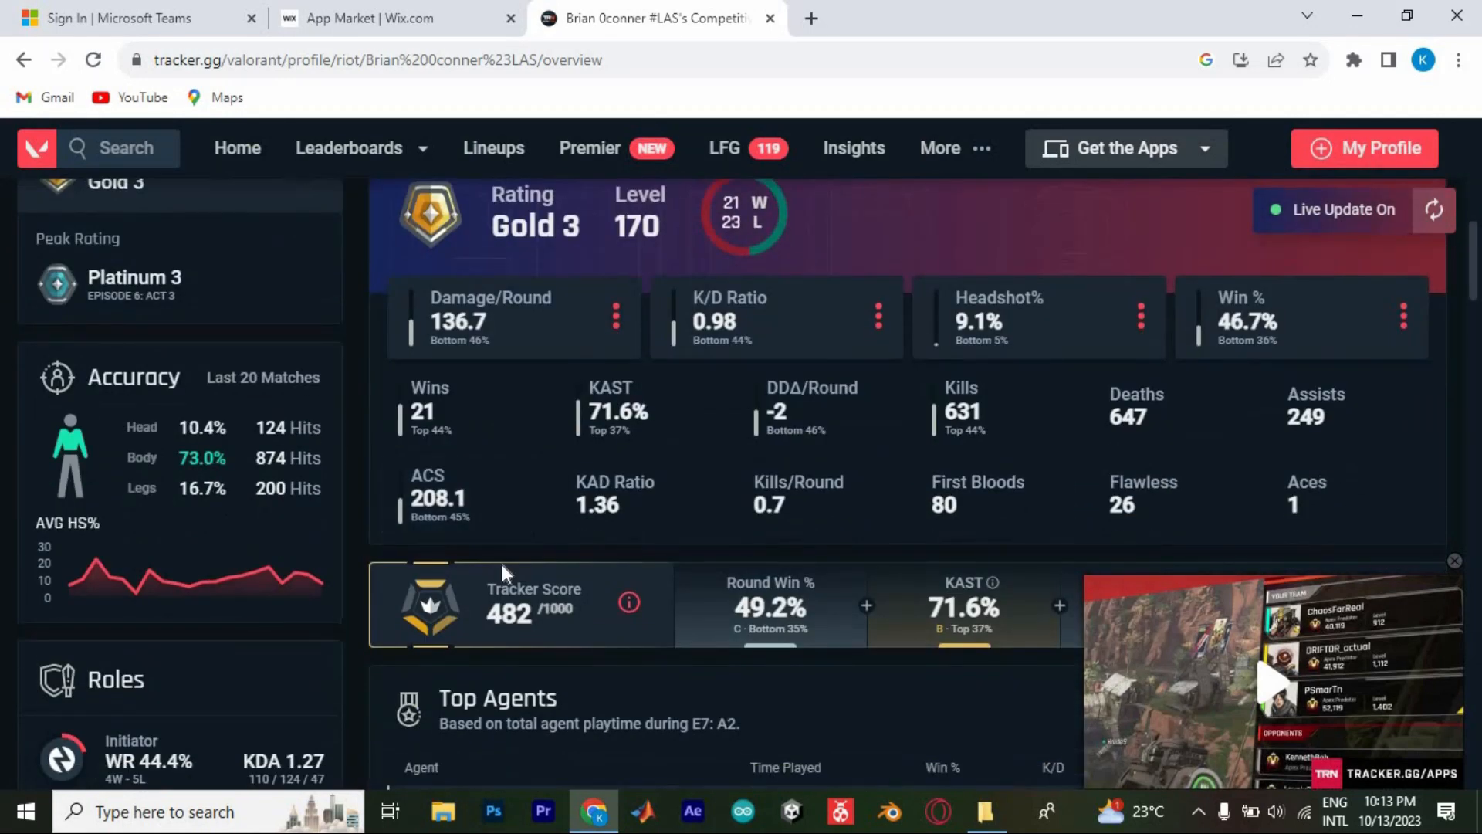
scroll(down, 3)
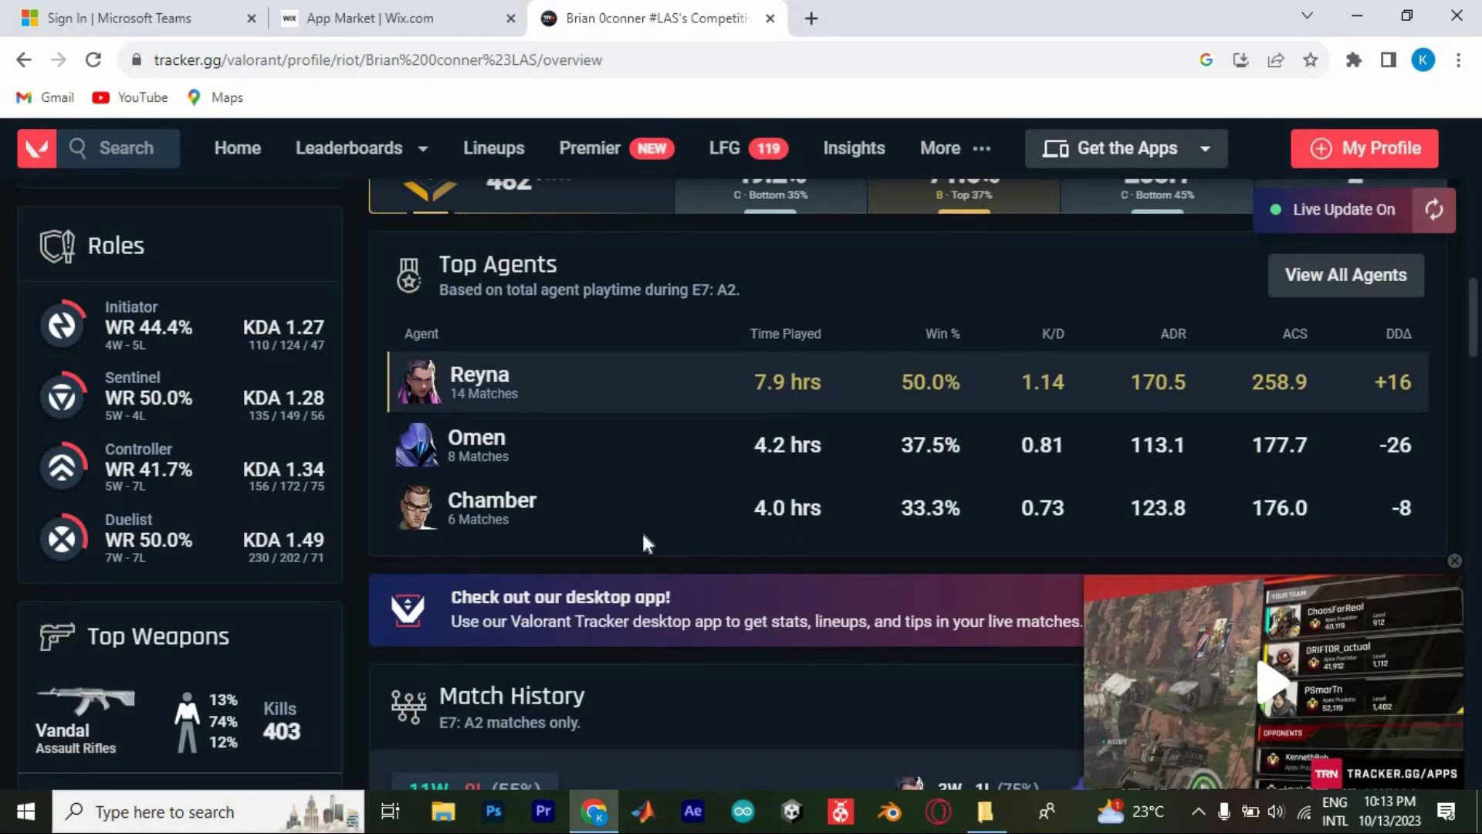
scroll(up, 3)
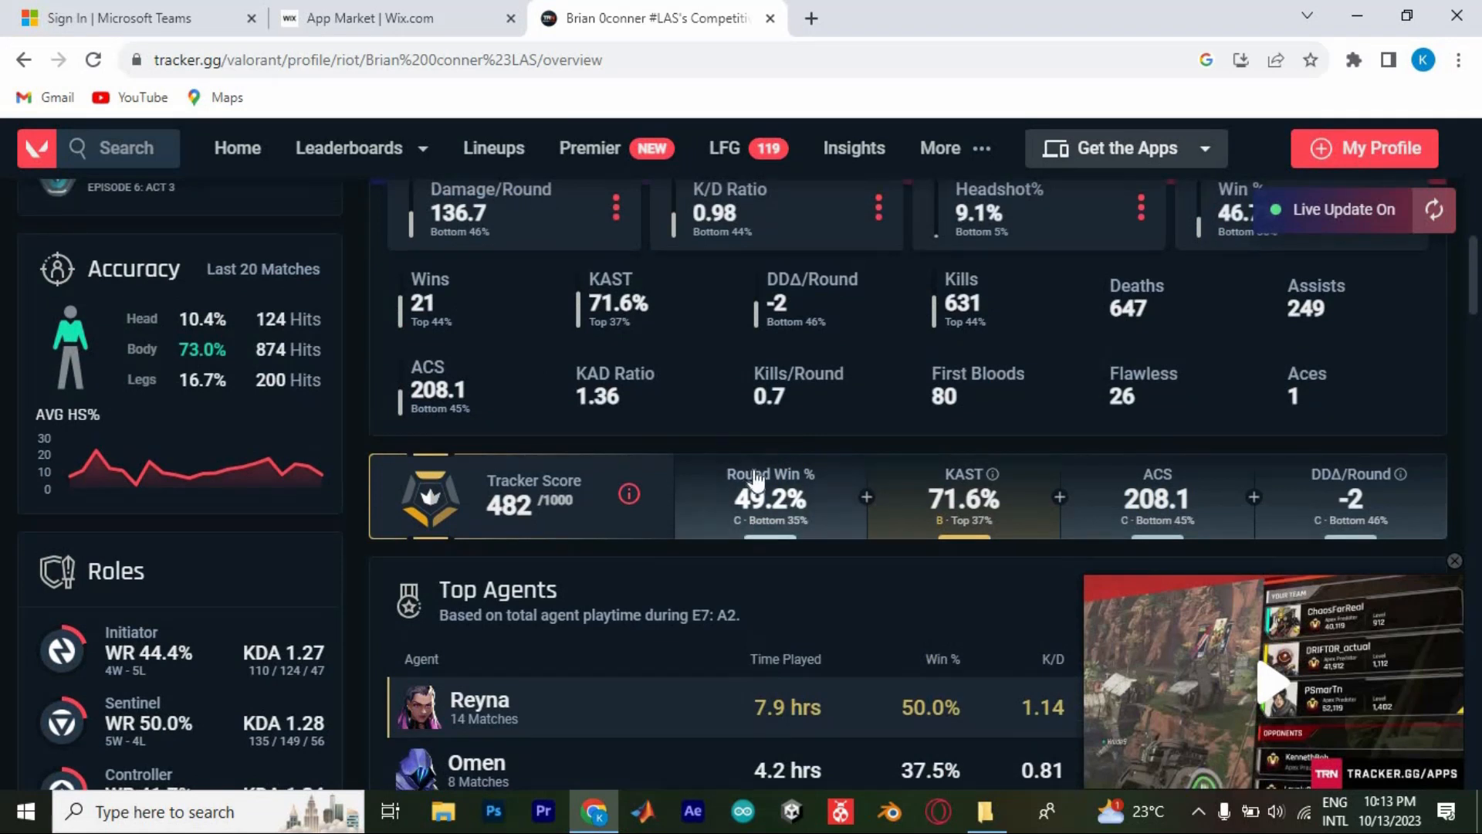